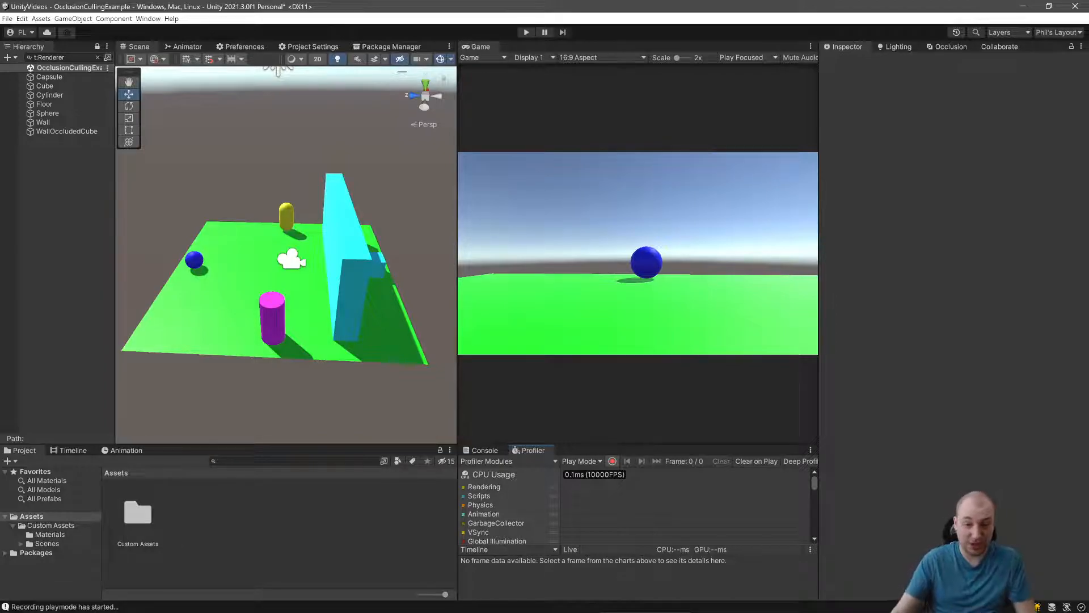
# Show the Console log with its playmode and renderer warnings instead of the Profiler
pyautogui.click(485, 450)
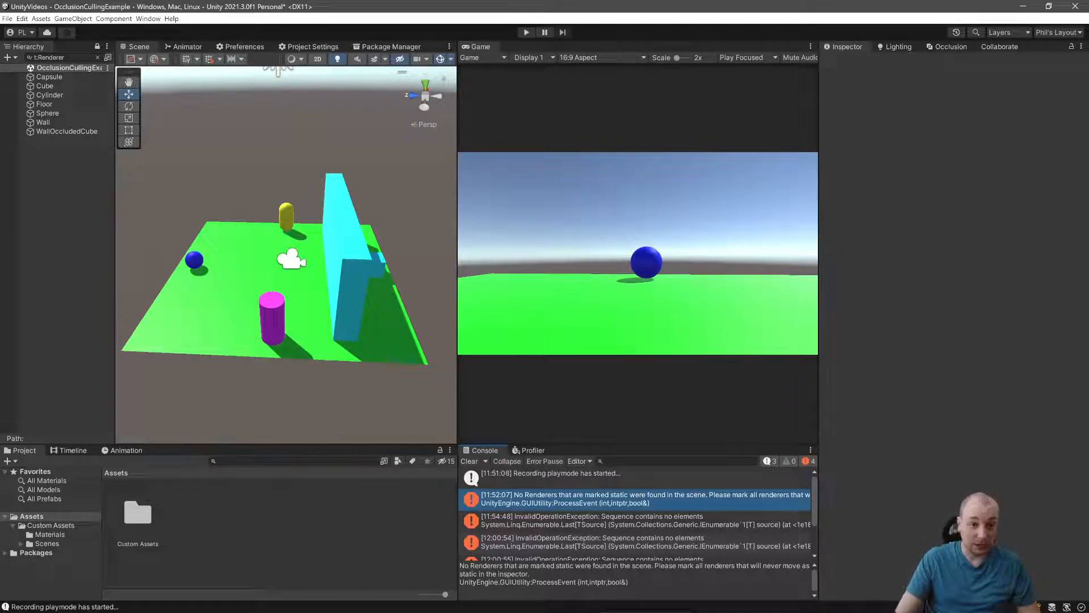
# Review the Version Control package (1.15.15) in Package Manager, then return to the Scene view
pyautogui.click(390, 47)
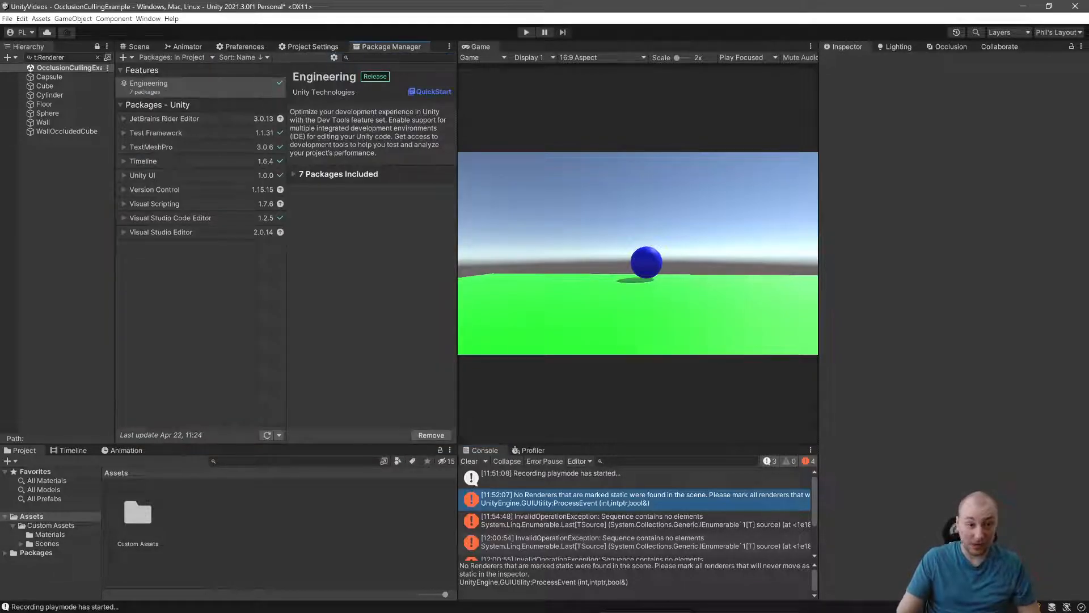
pyautogui.click(154, 189)
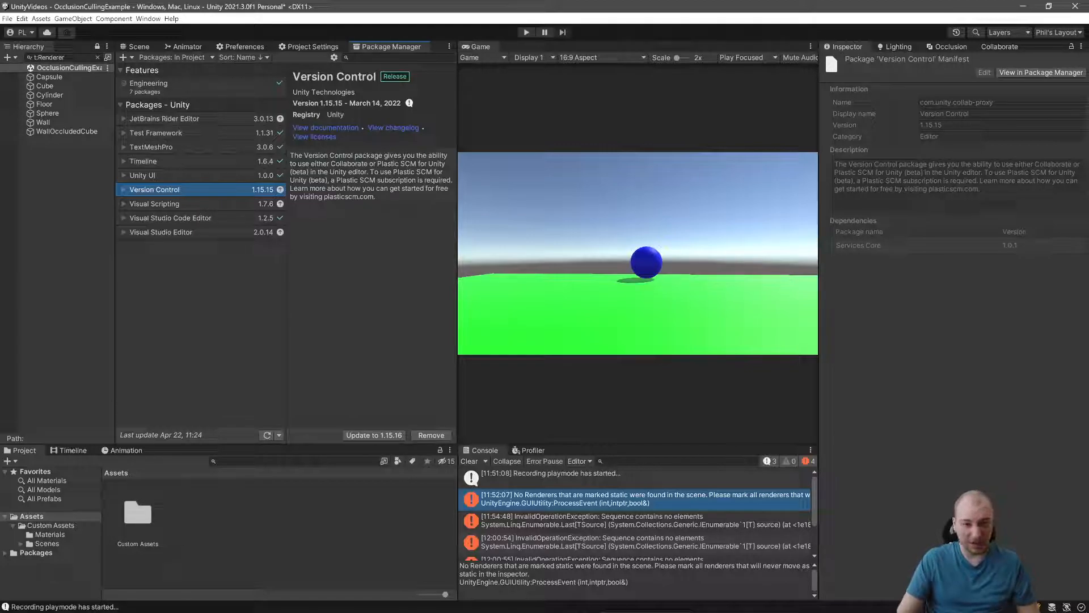
pyautogui.click(138, 47)
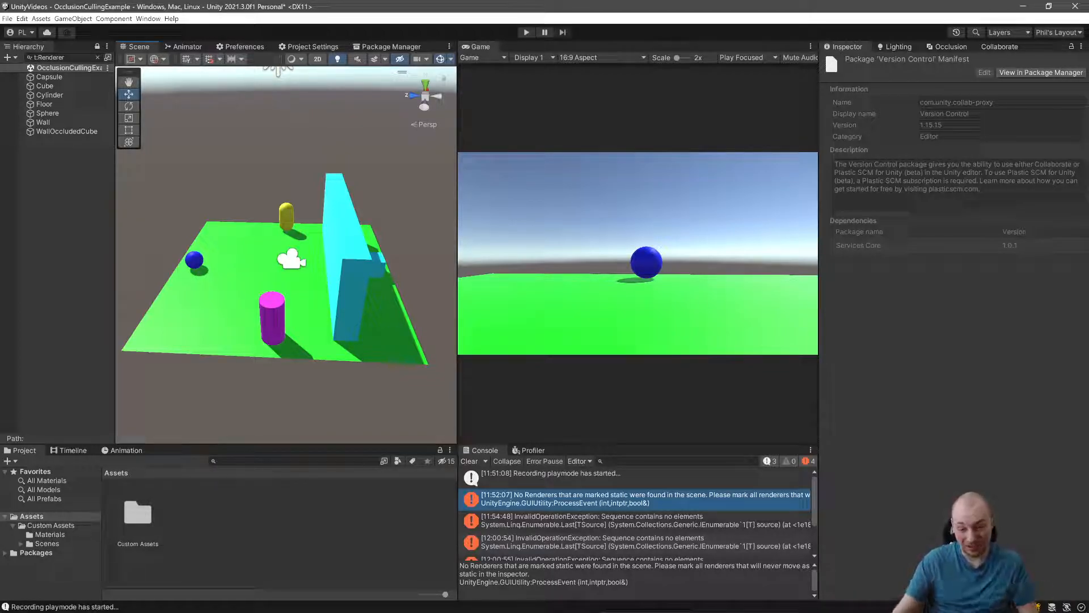
# Clear the console and bring up the Collaborate panel asking for a Unity Project ID
pyautogui.click(468, 460)
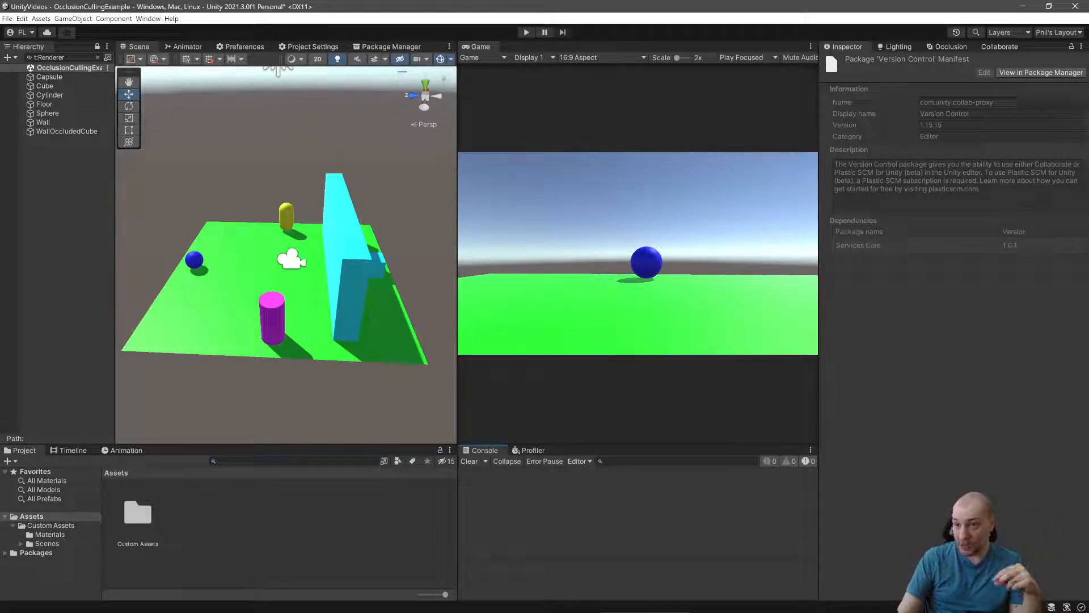
pyautogui.click(998, 47)
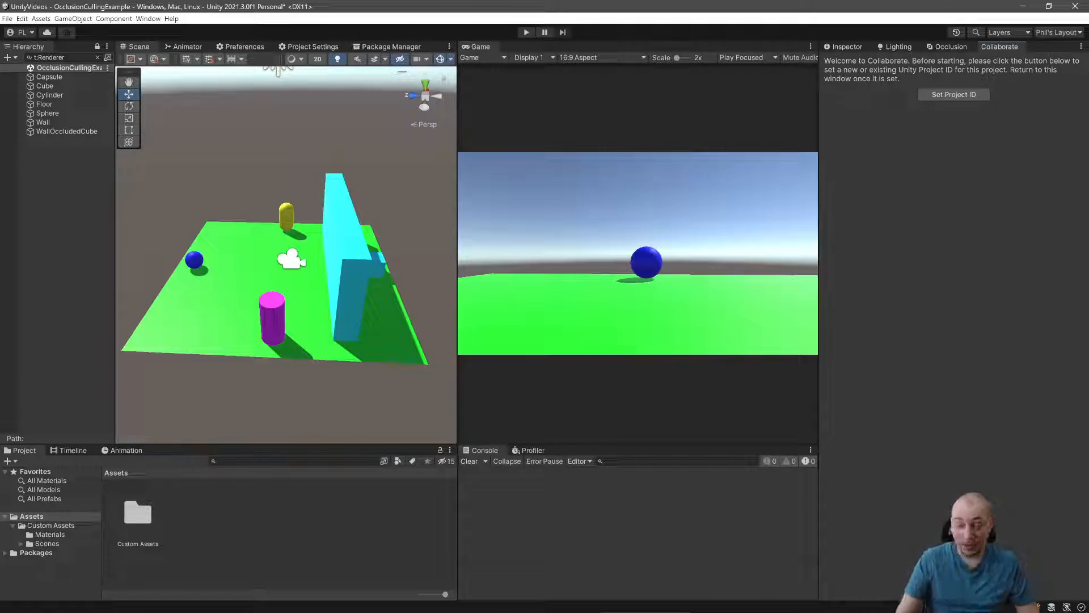
pyautogui.click(147, 18)
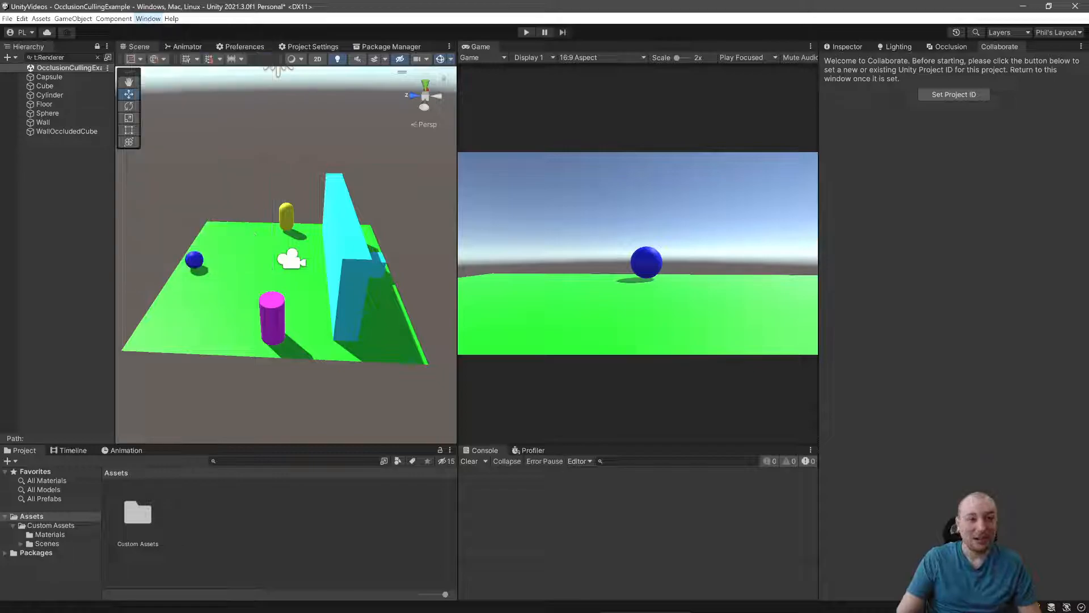
# Link the project to a new Unity Project ID under the Cold Flame Studios organization
pyautogui.click(147, 18)
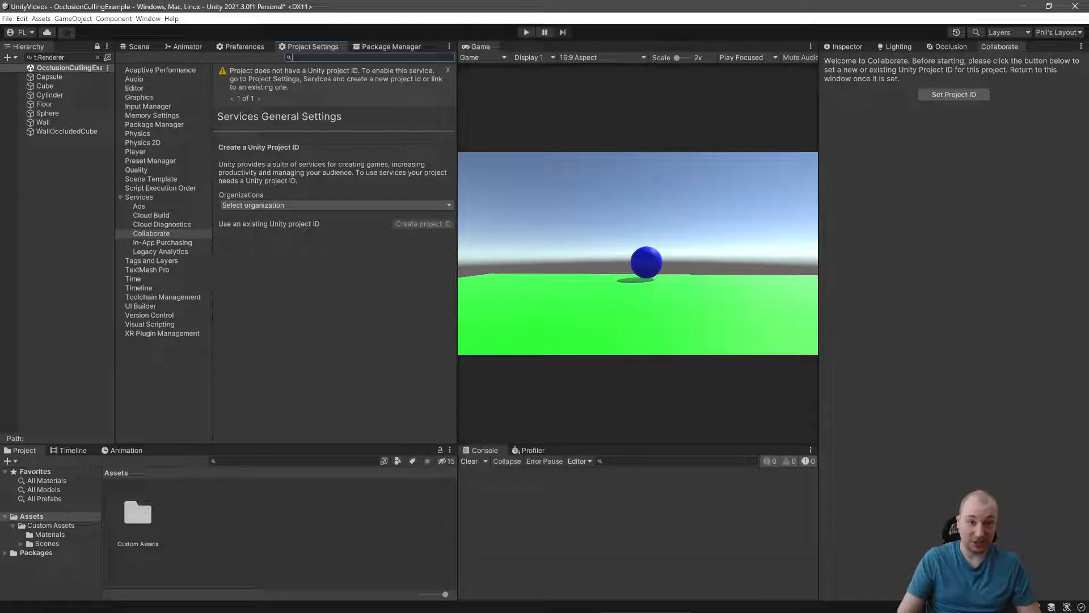
pyautogui.click(336, 206)
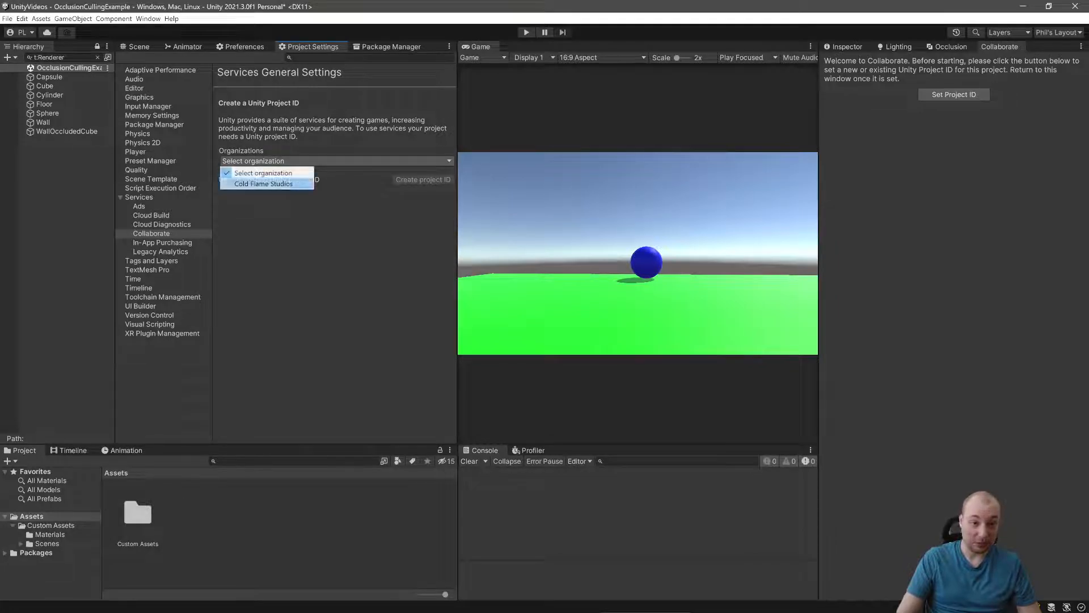
pyautogui.click(263, 184)
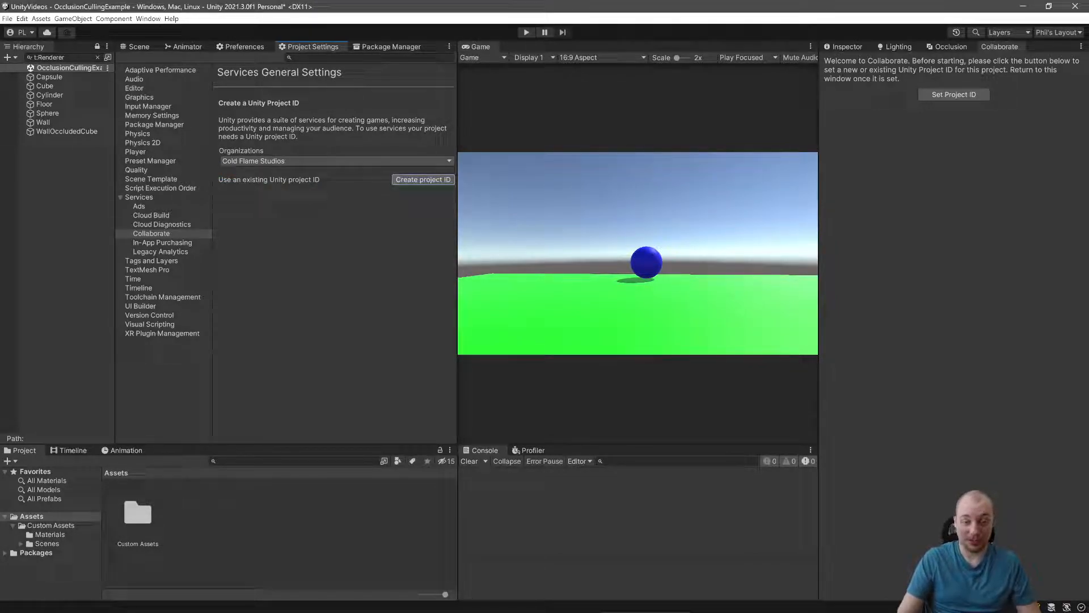
pyautogui.click(422, 180)
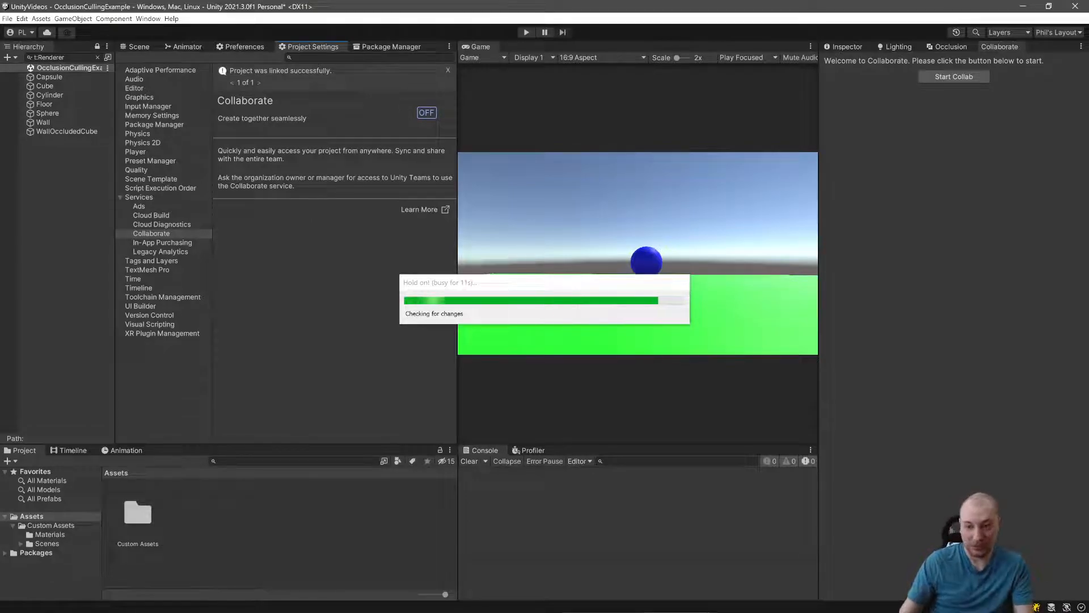
# Turn Collaborate on so its 42 pending changes are listed
pyautogui.click(426, 112)
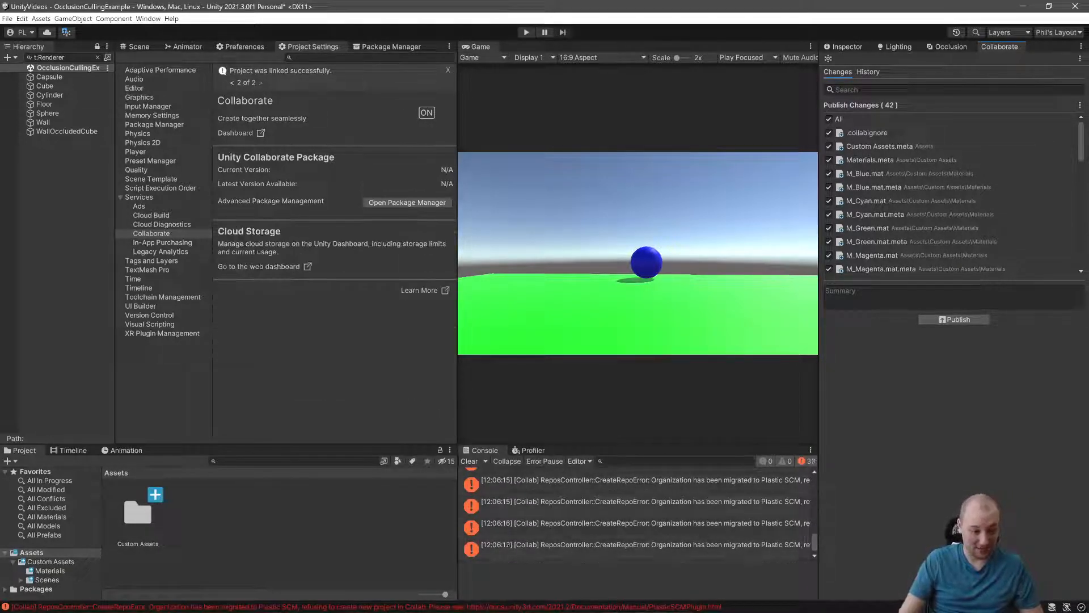
# Show Collaborate's revision history, which fails to load revisions from the server
pyautogui.doubleClick(138, 512)
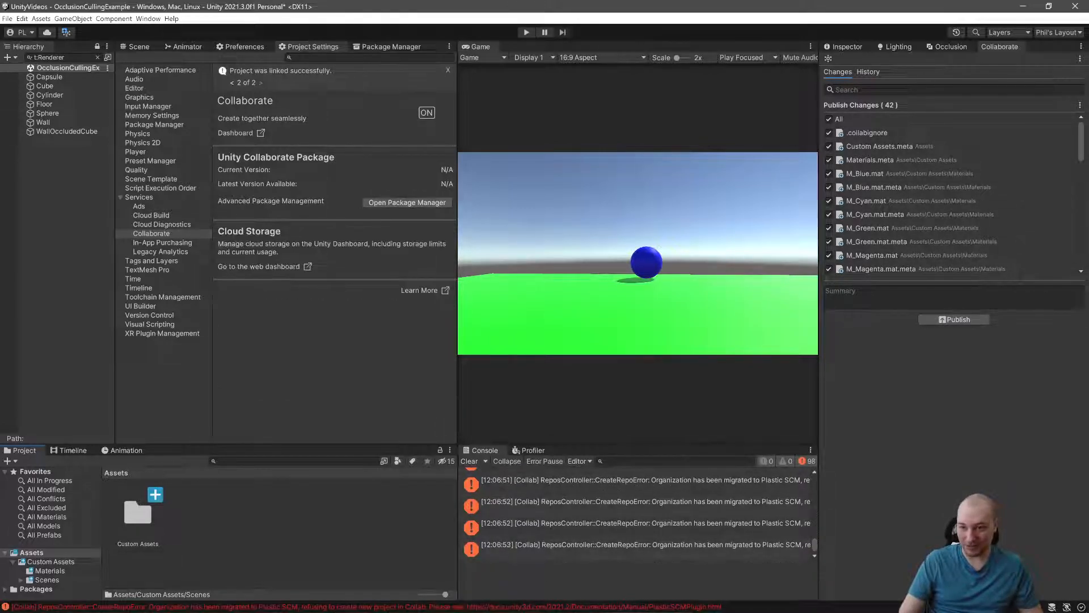
pyautogui.click(868, 72)
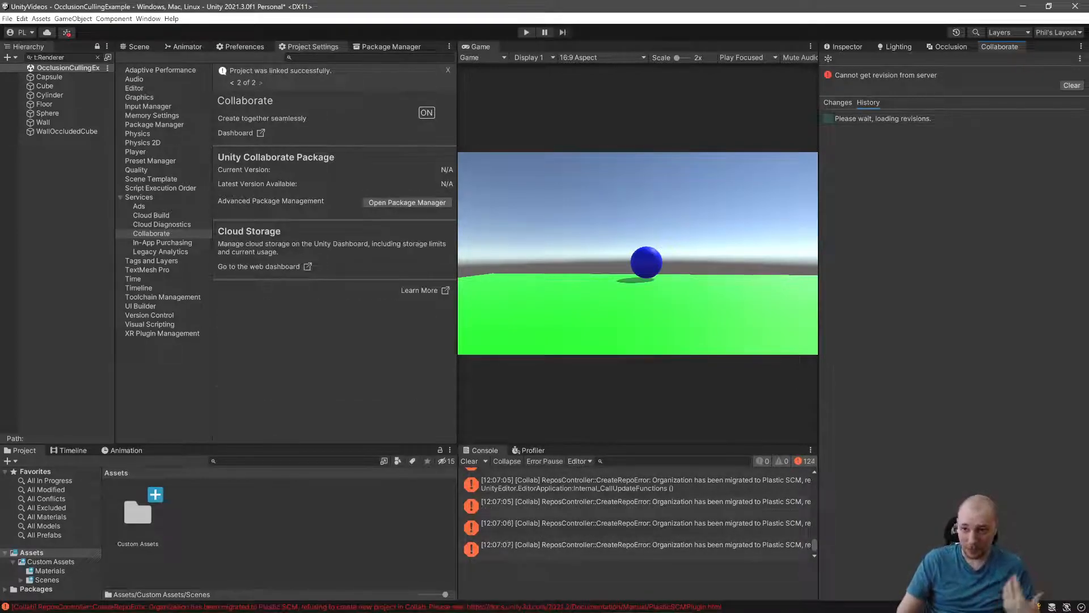
# Switch between Collaborate's History and Changes views, ending on the 42 pending changes
pyautogui.click(837, 102)
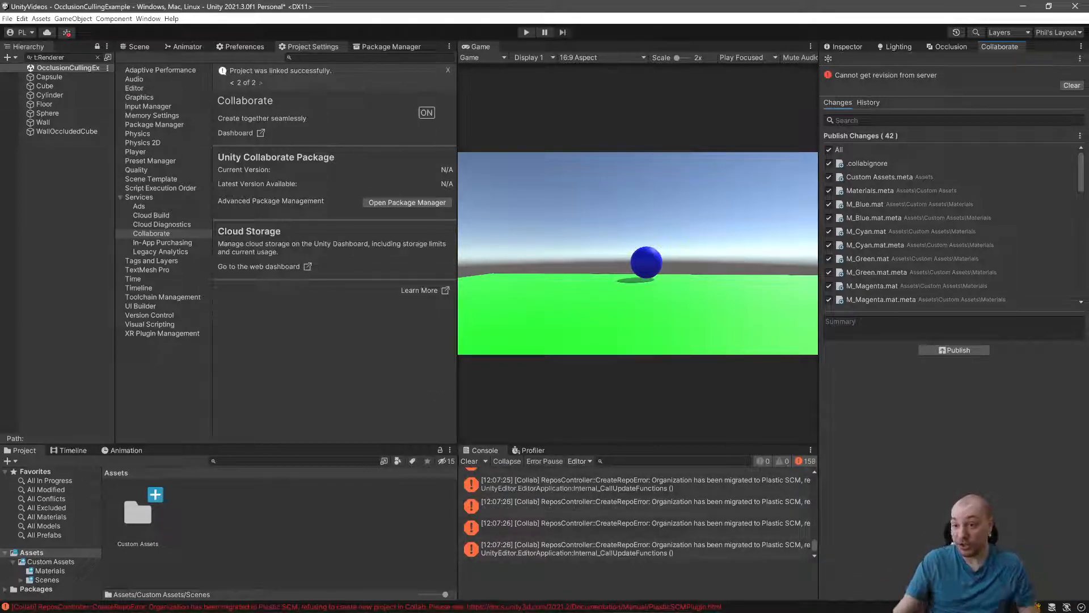
pyautogui.click(869, 102)
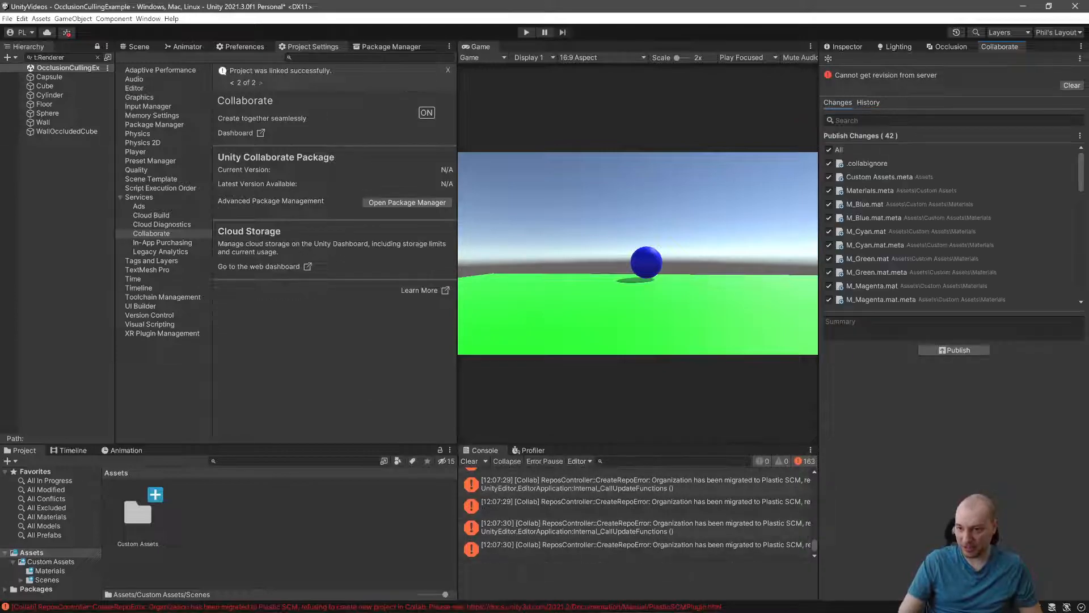
pyautogui.click(868, 103)
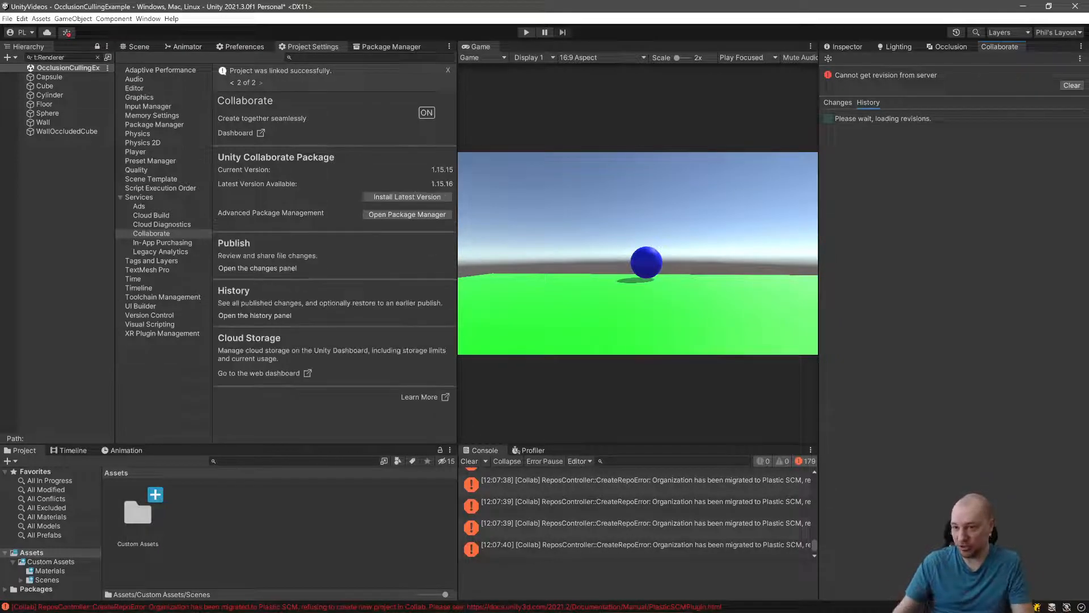
pyautogui.click(836, 102)
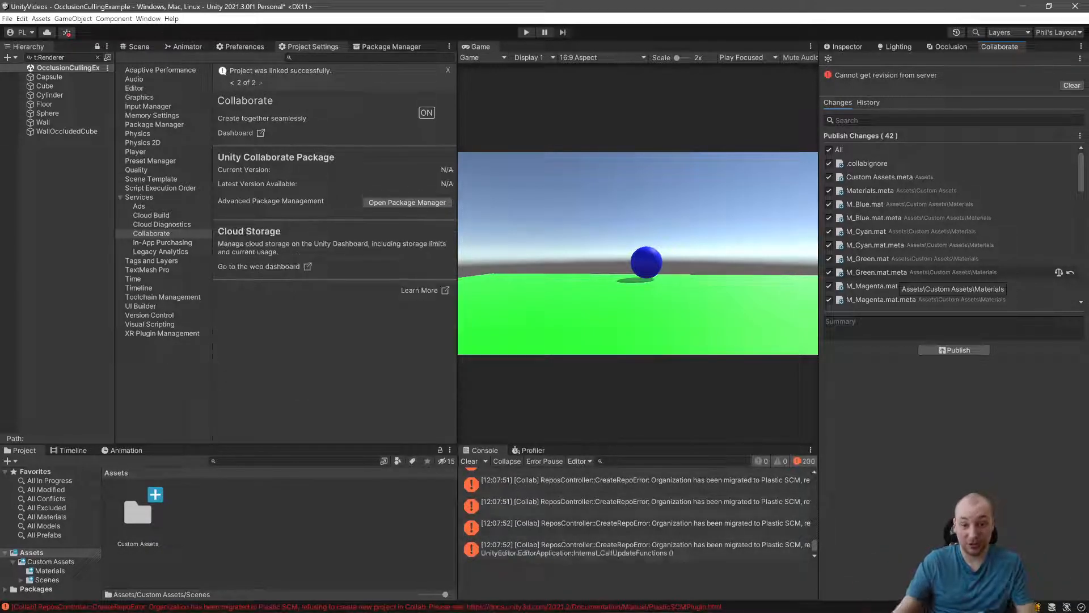
# Turn Collaborate off for the project and clear the console errors
pyautogui.click(427, 113)
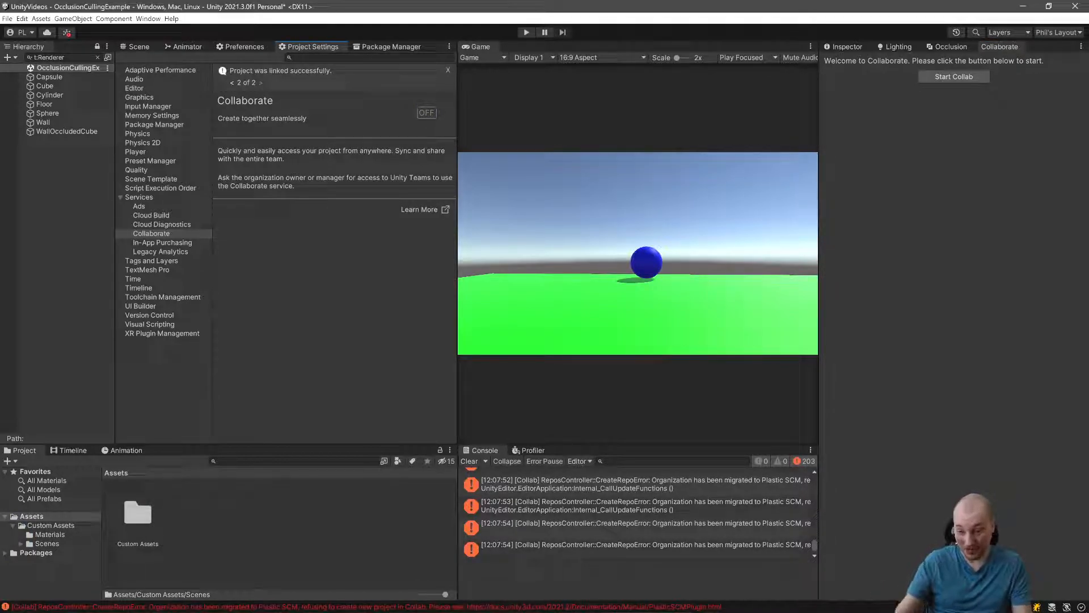
pyautogui.click(468, 461)
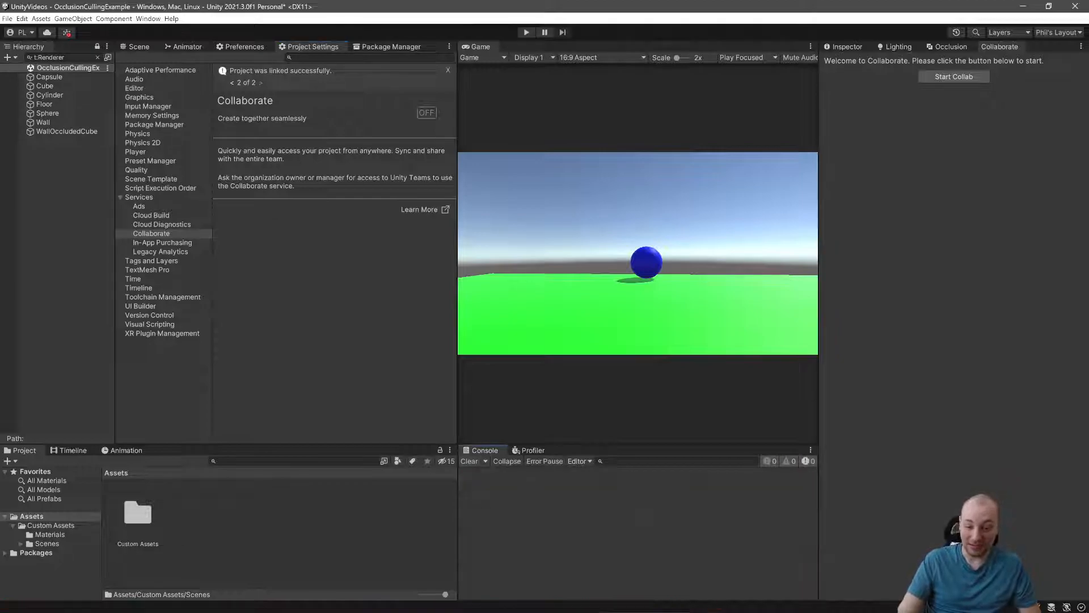